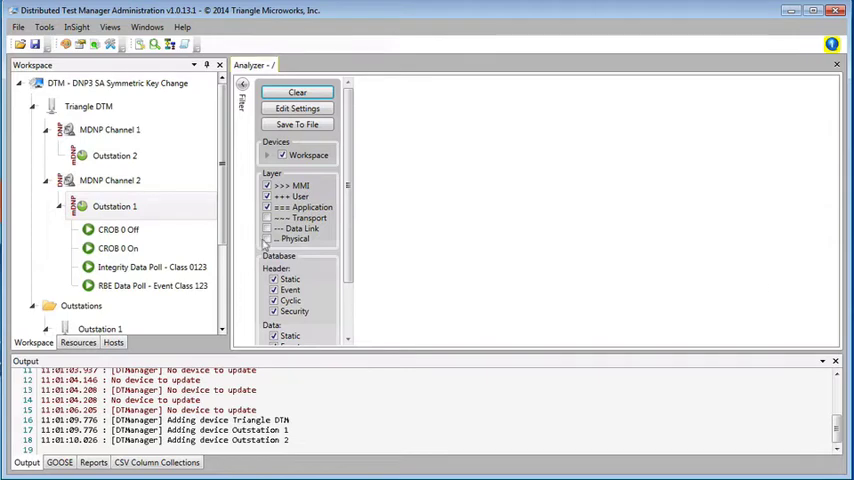
Open the DNP3 Authority Administration Tool showing Triangle DTM and users dave, jim, joe.
left_click(110, 129)
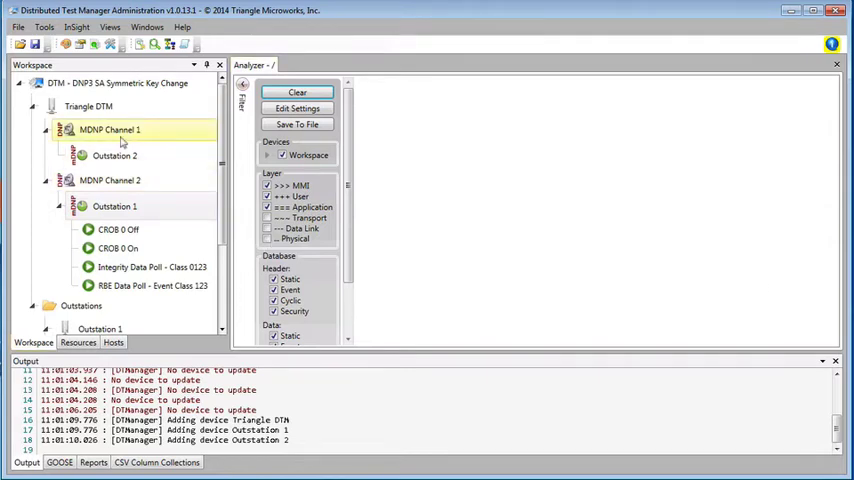
left_click(114, 206)
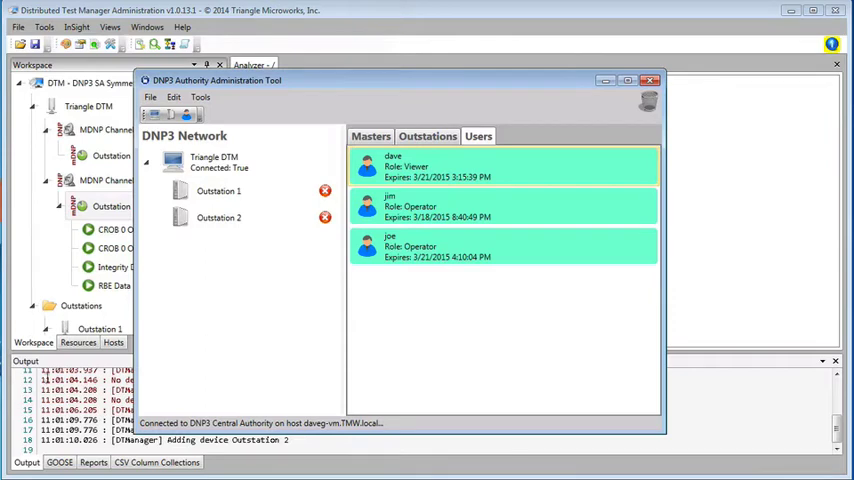
Select the Triangle DTM master and user jim to authorize Outstation 1.
left_click(213, 160)
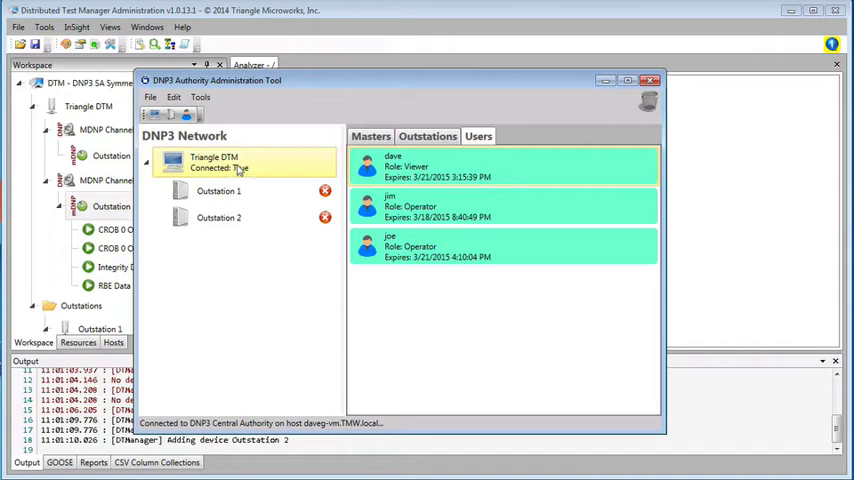
left_click(218, 217)
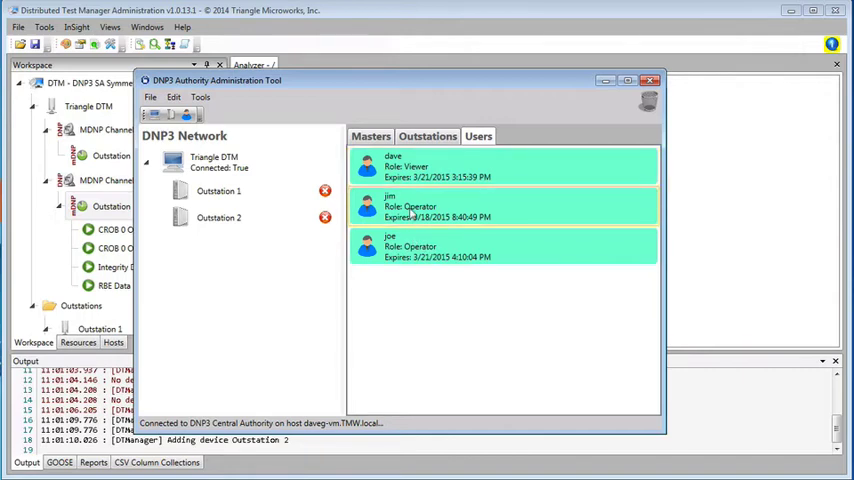
left_click(219, 191)
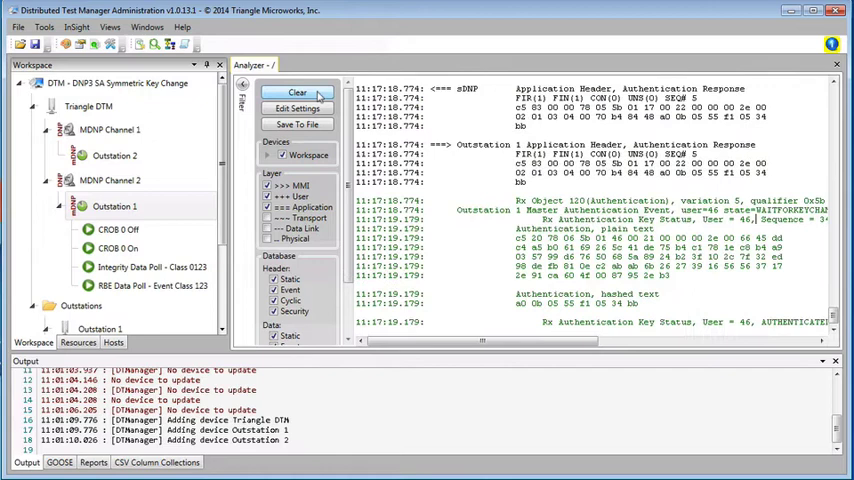
Clear the analyzer log, select joe under Outstation 2, and minimize the authority tool.
left_click(297, 92)
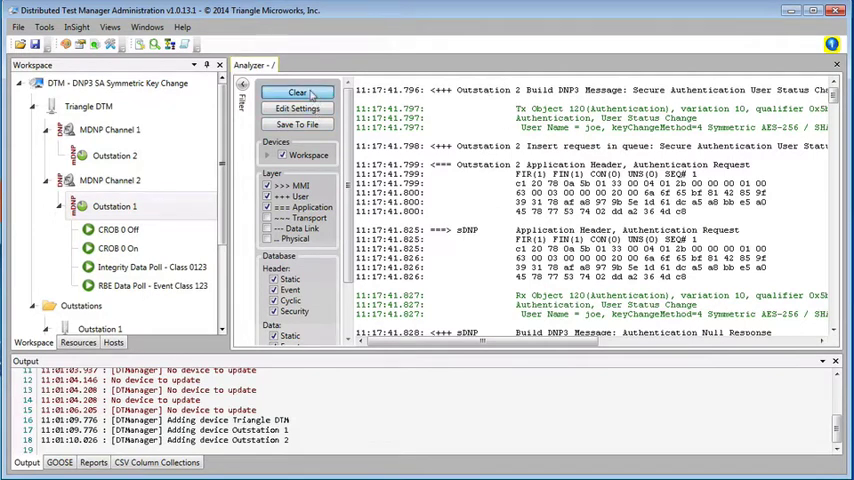
left_click(297, 92)
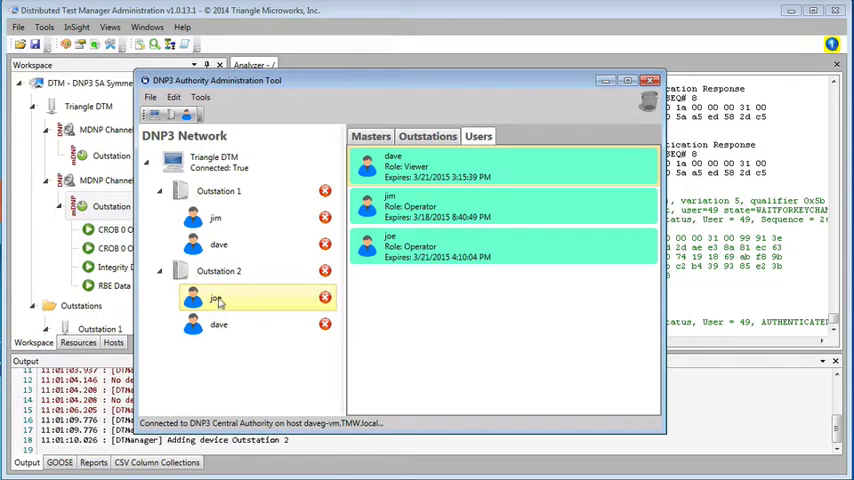
left_click(218, 324)
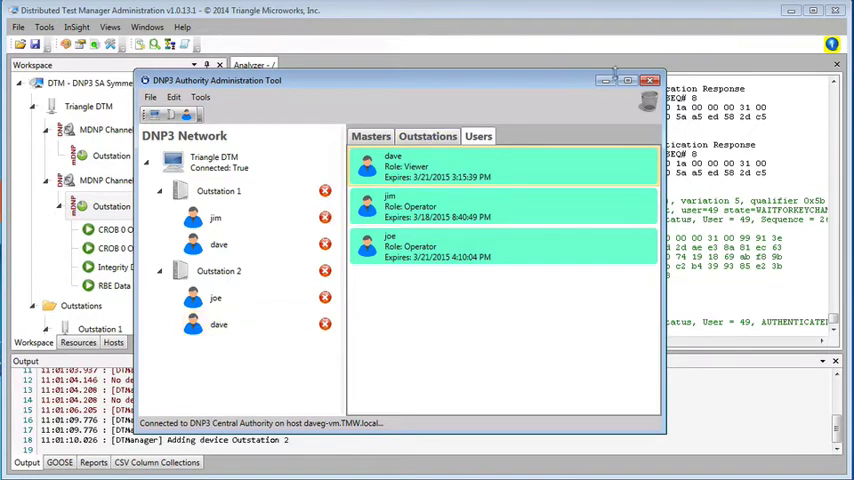
left_click(650, 80)
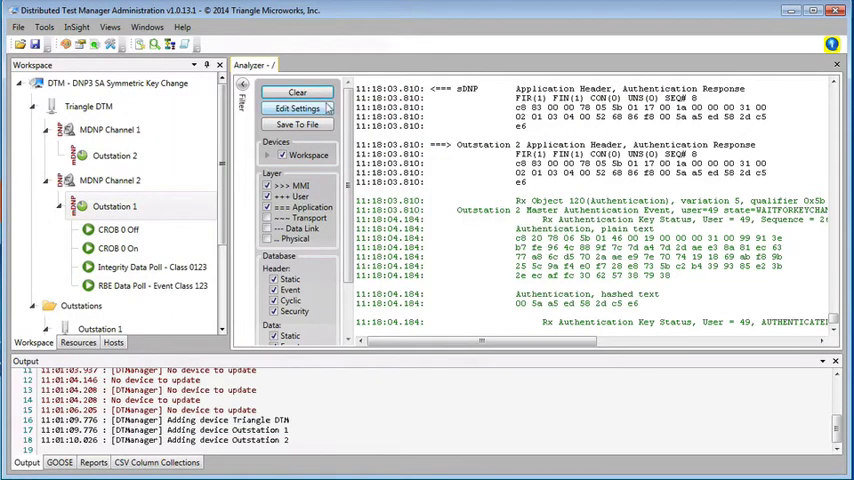
Edit the CROB 0 On command so it runs as user jim.
left_click(117, 248)
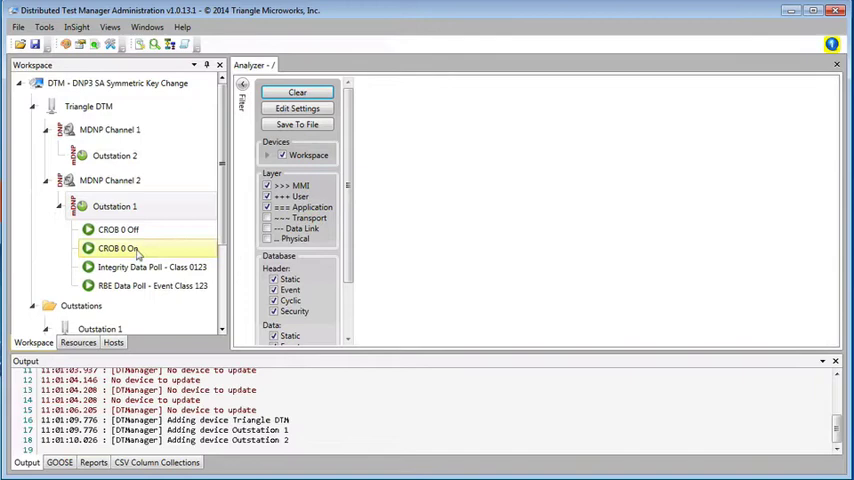
right_click(117, 248)
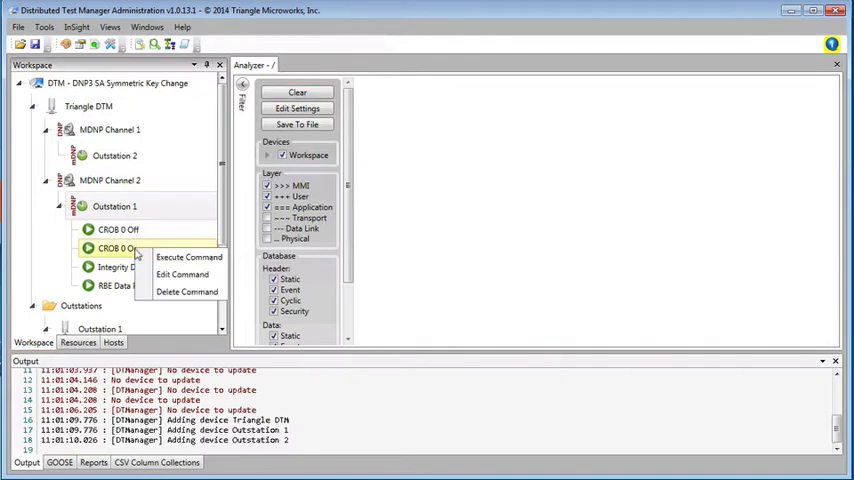
left_click(182, 274)
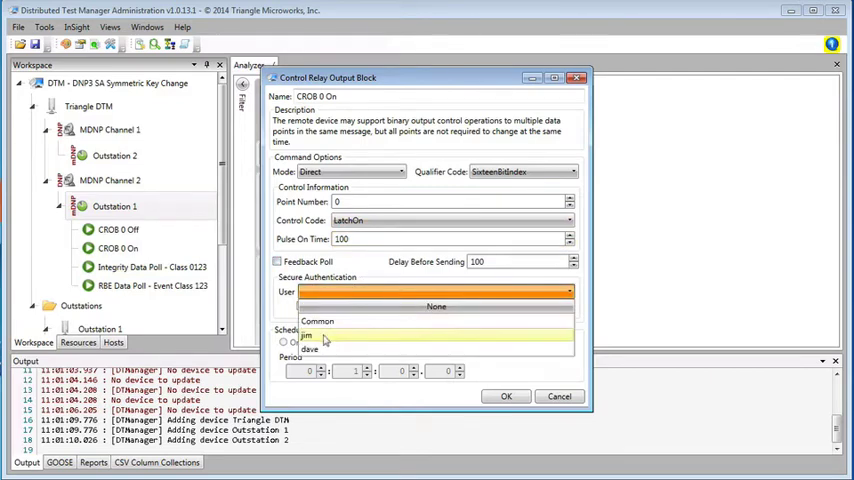
mouse_move(310, 348)
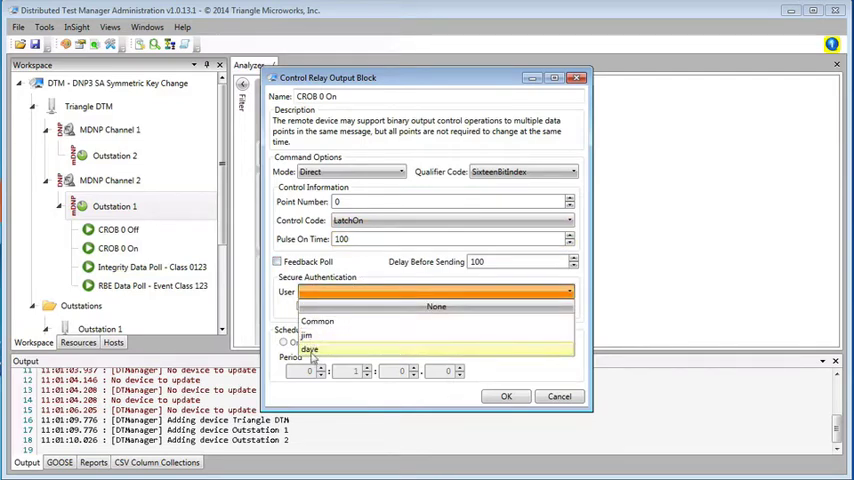
left_click(317, 334)
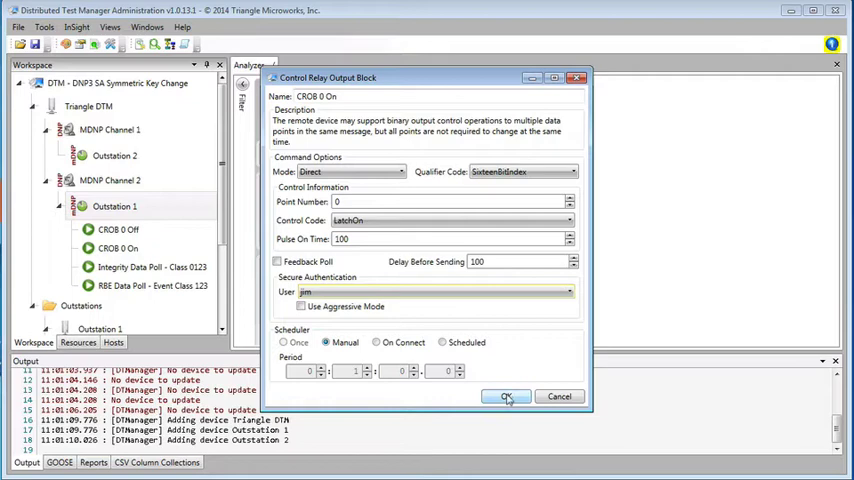
left_click(507, 396)
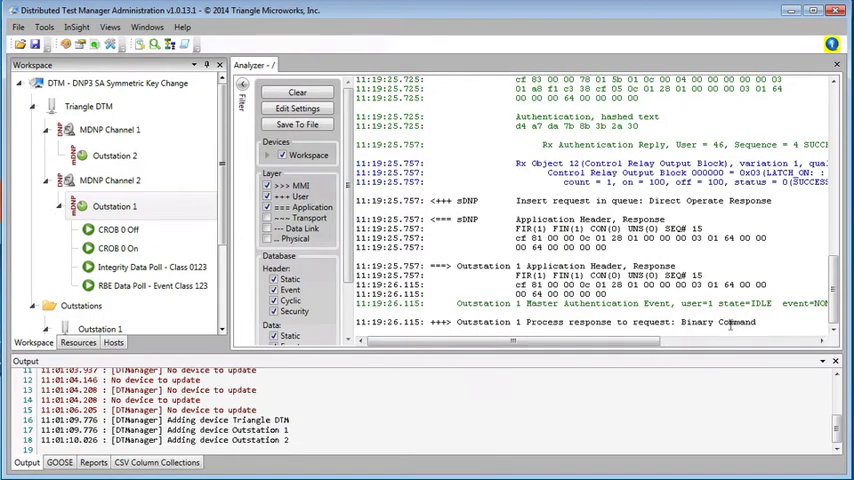
Run CROB 0 Off as dave, then clear the analyzer log after its authorization failure.
left_click(118, 248)
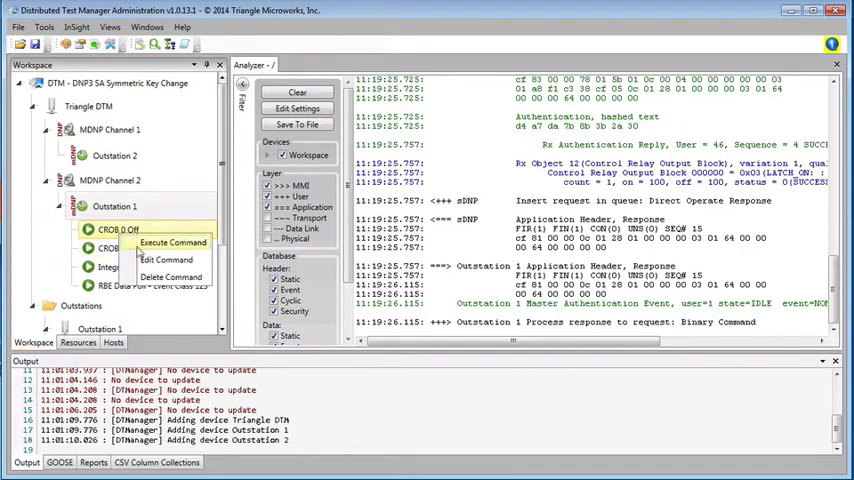
left_click(172, 242)
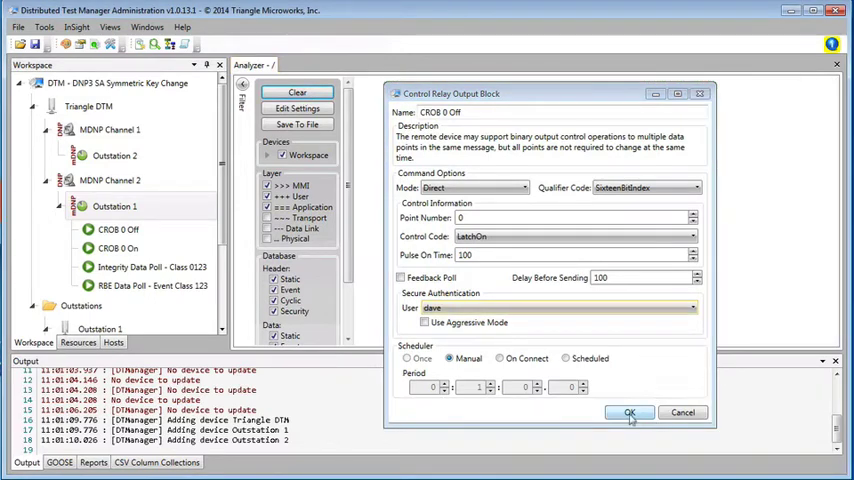
left_click(629, 412)
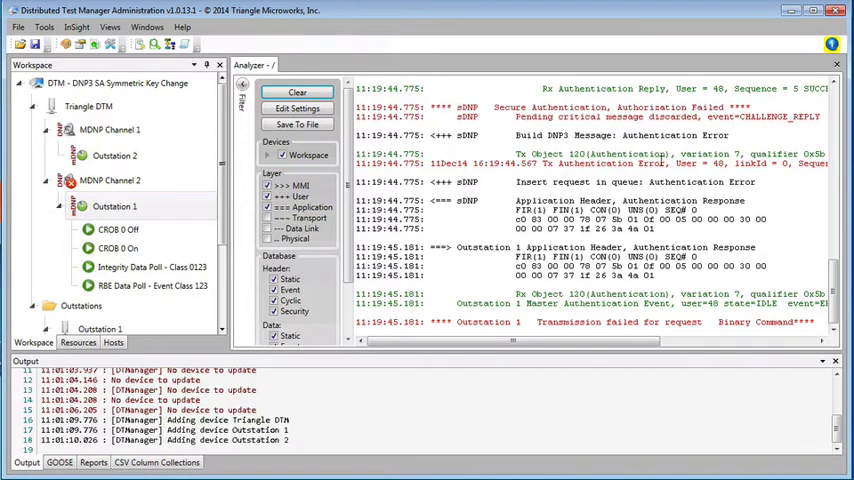
left_click(296, 92)
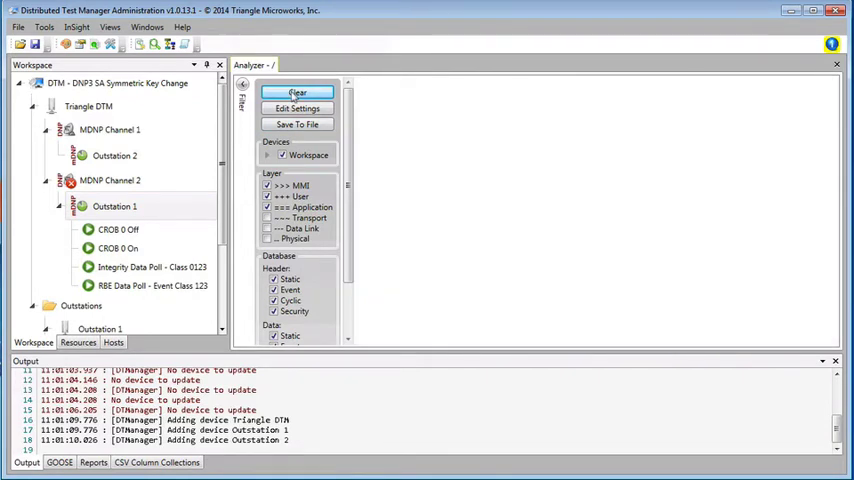
Send a latch-on Control Relay Output Block to Outstation 2 authenticated as joe.
left_click(109, 180)
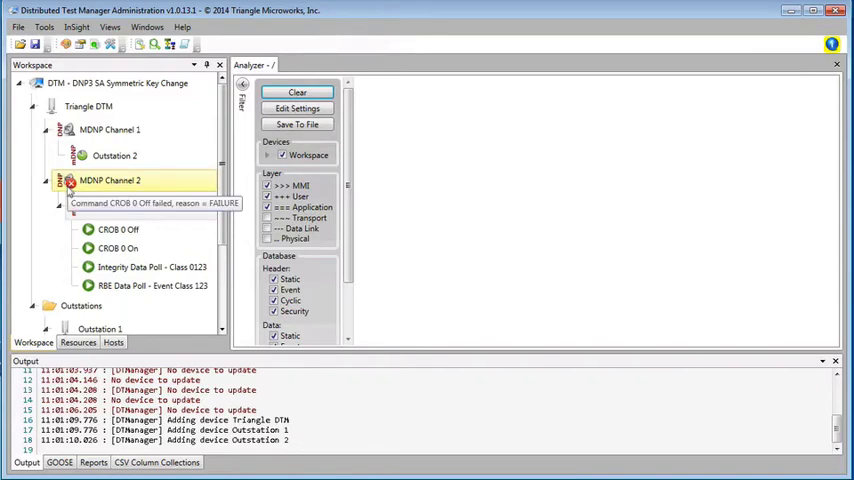
right_click(110, 180)
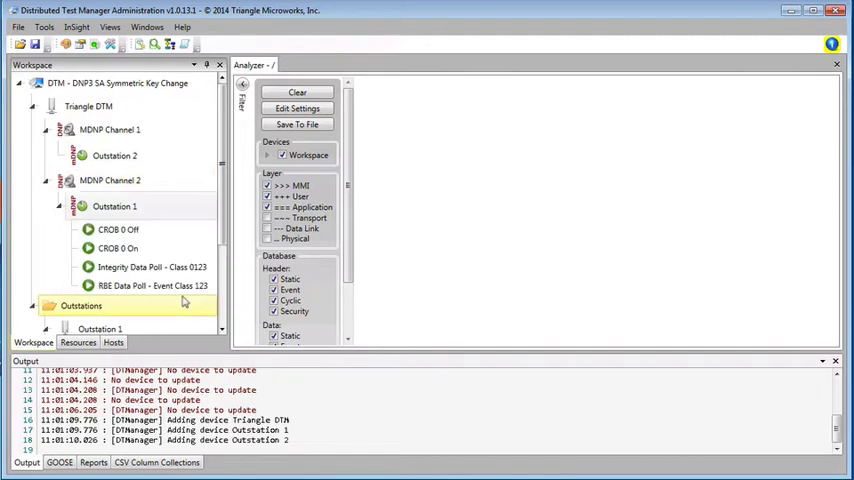
left_click(114, 155)
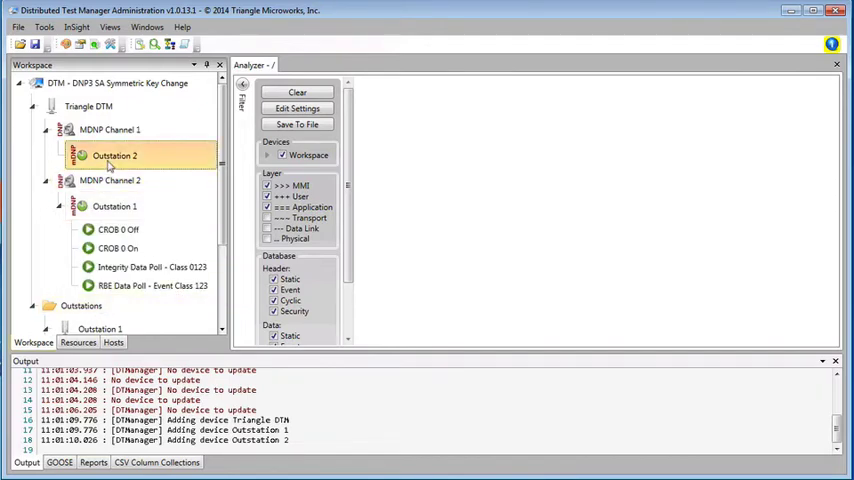
right_click(114, 156)
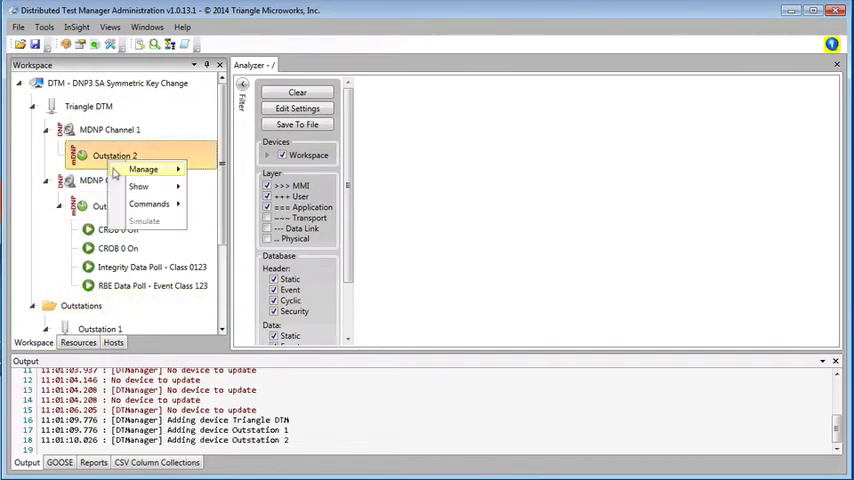
left_click(149, 204)
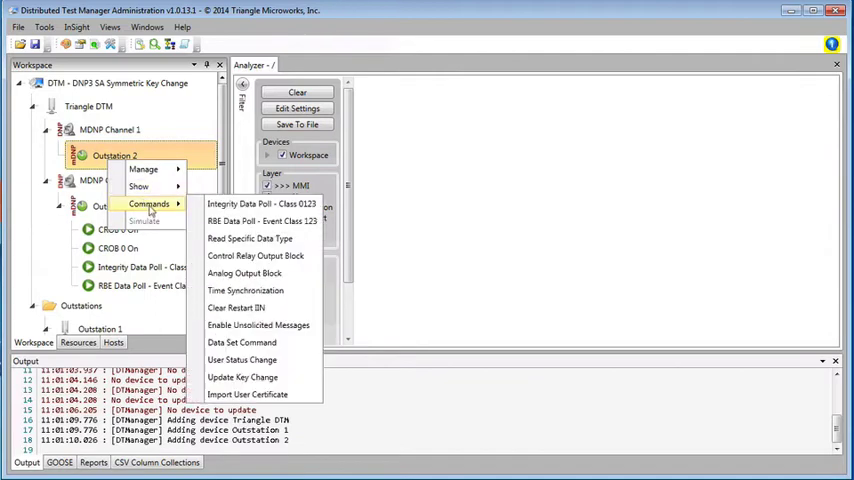
mouse_move(255, 256)
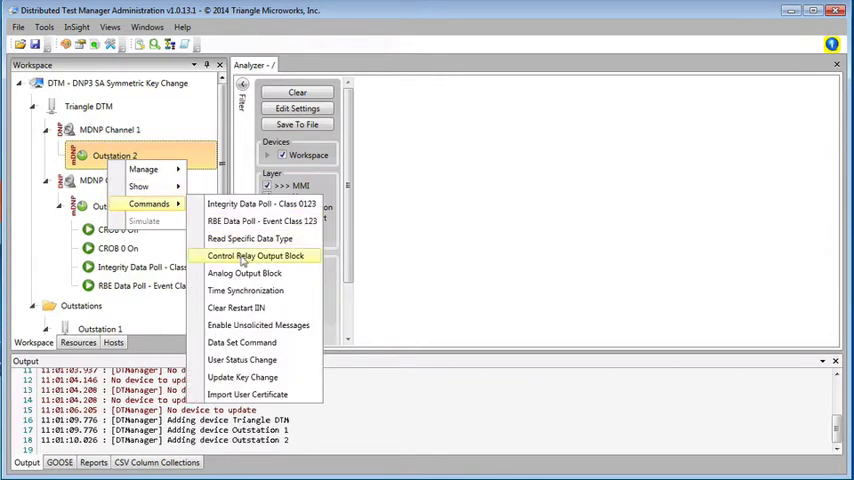
left_click(257, 256)
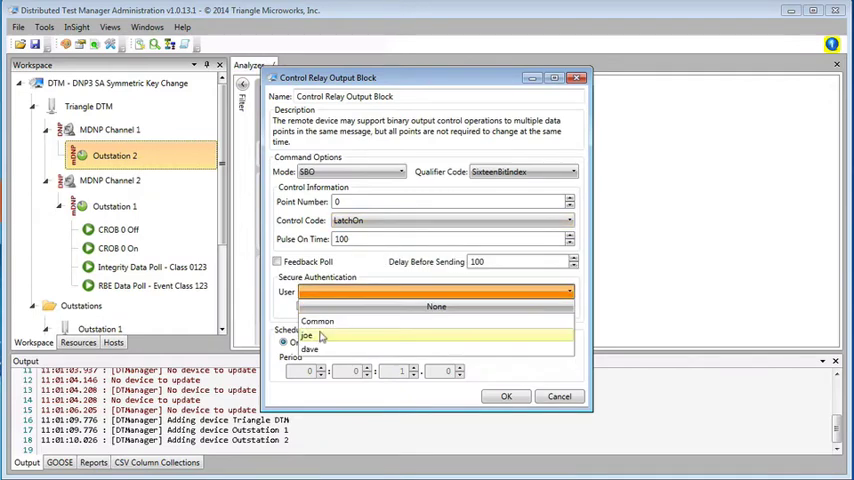
left_click(307, 335)
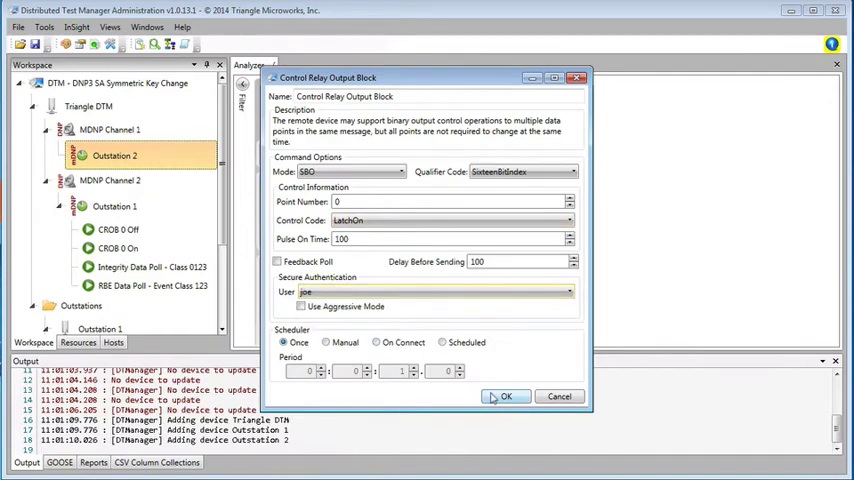
left_click(505, 396)
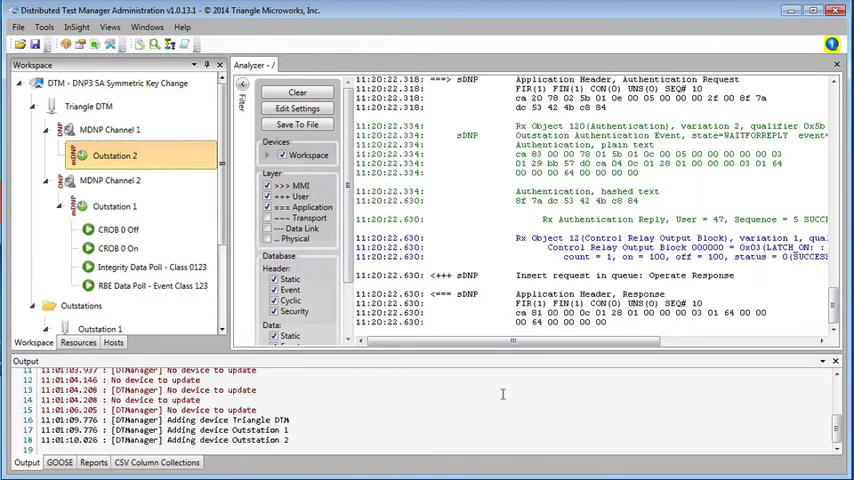
Send a latch-off relay command to Outstation 2, then clear the analyzer log after it fails.
scroll("down", 3)
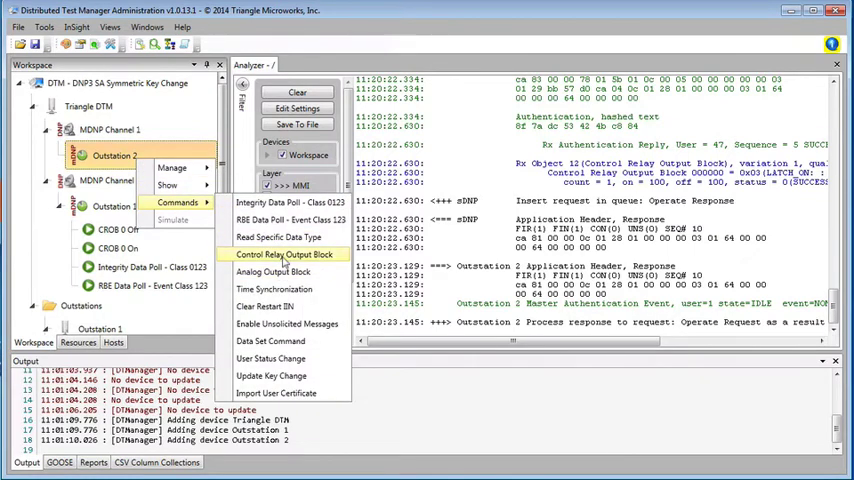
left_click(284, 254)
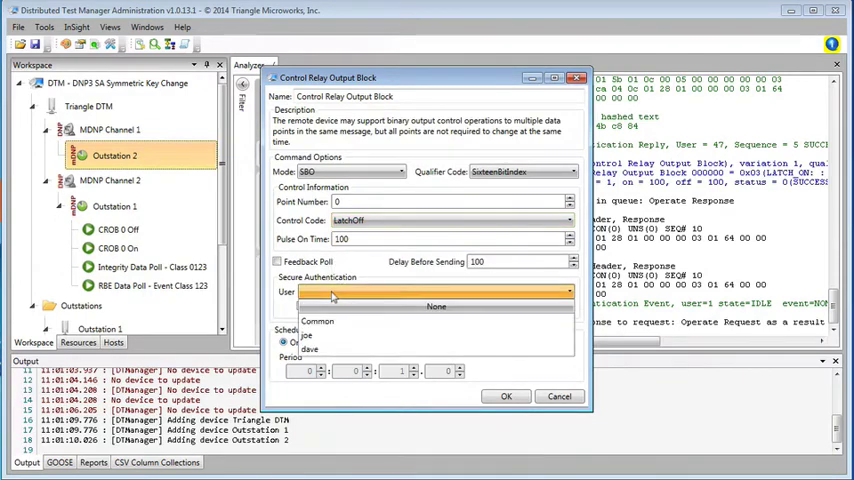
left_click(310, 349)
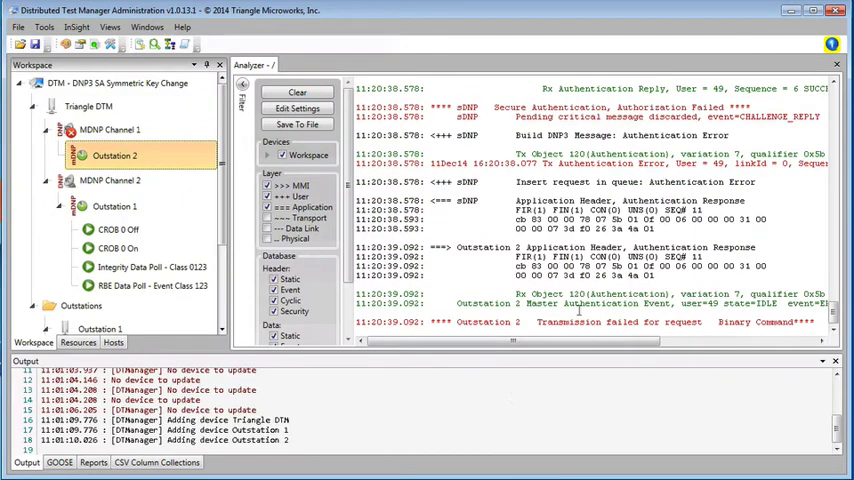
left_click(297, 92)
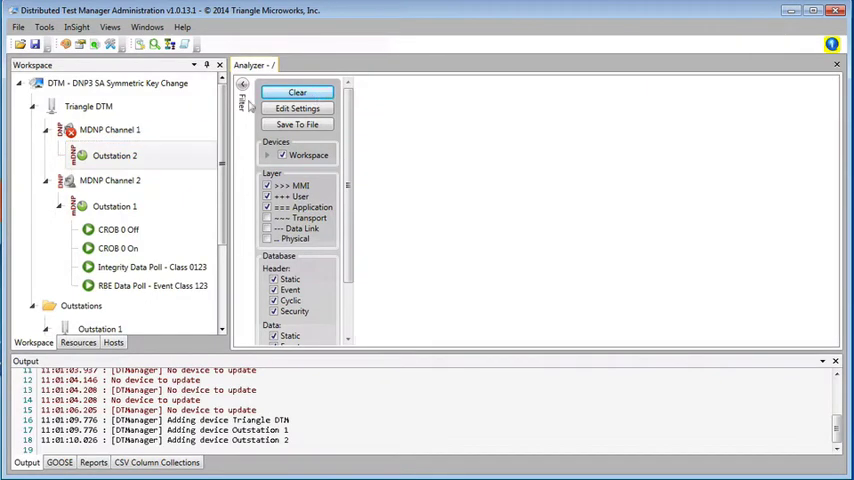
right_click(110, 129)
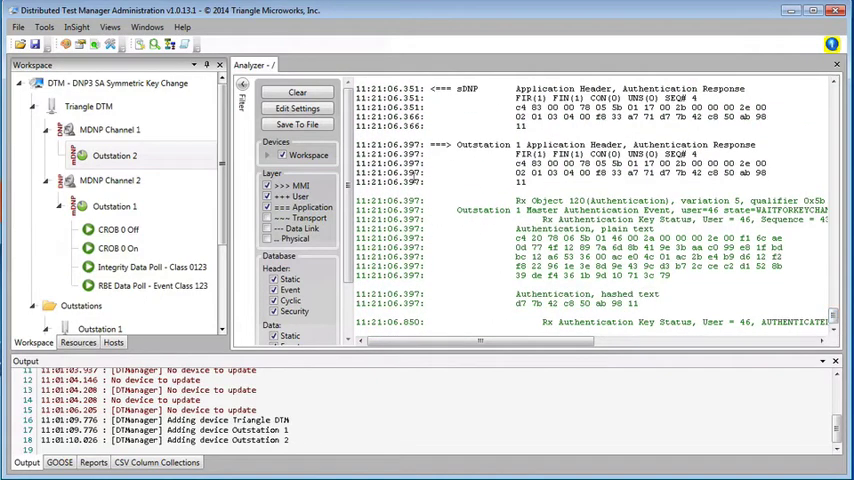
Clear the analyzer log after the authority change updates Outstation 1's key status.
left_click(297, 92)
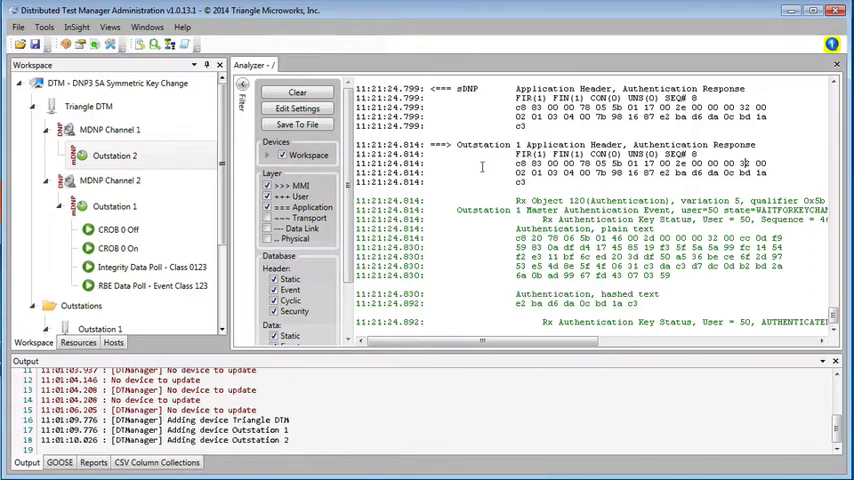
Execute CROB 0 On, note its authorization failure for user 46, and clear the log.
left_click(117, 248)
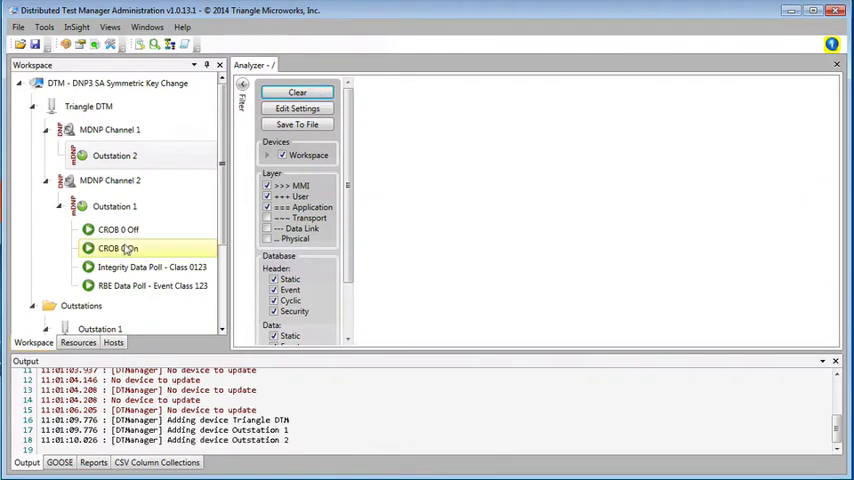
right_click(117, 248)
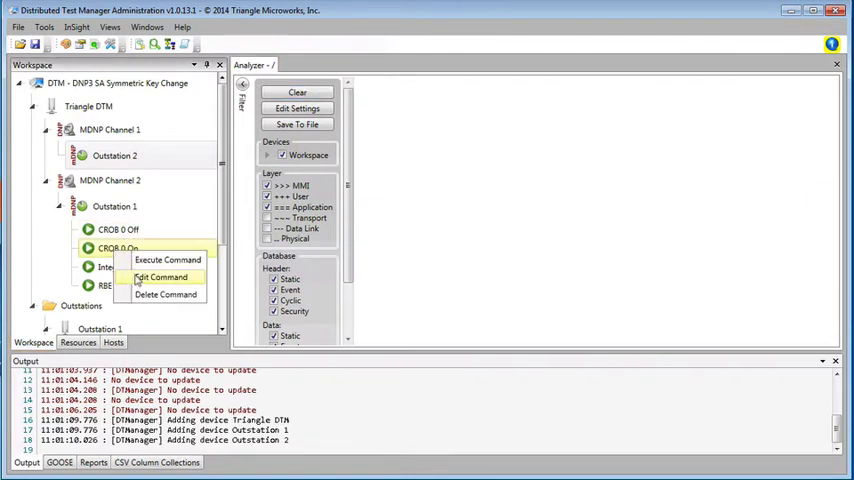
left_click(161, 277)
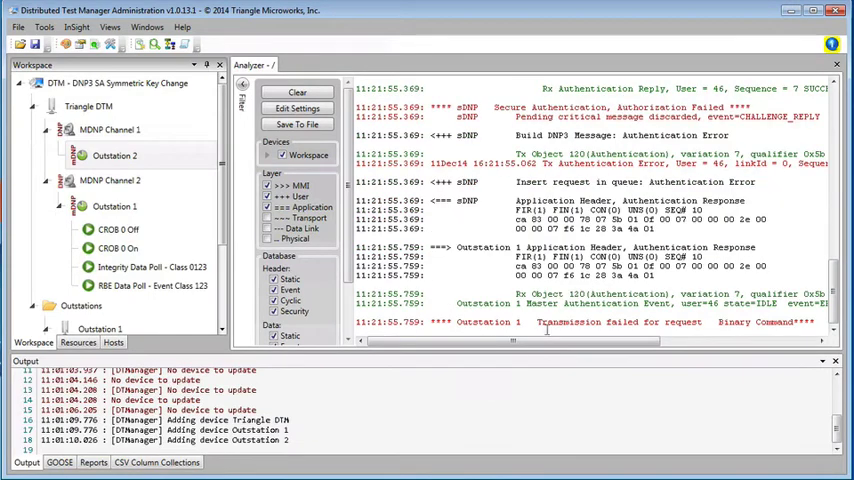
left_click(297, 92)
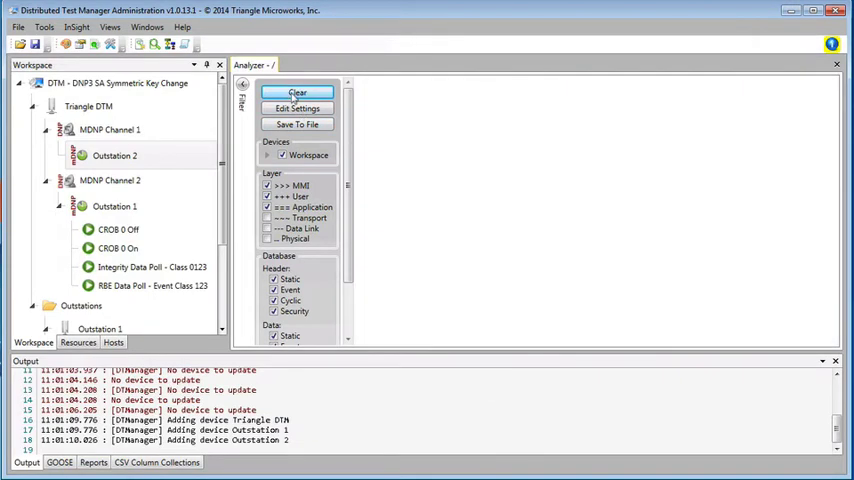
Edit CROB 0 On to authenticate as joe and save the settings.
left_click(117, 248)
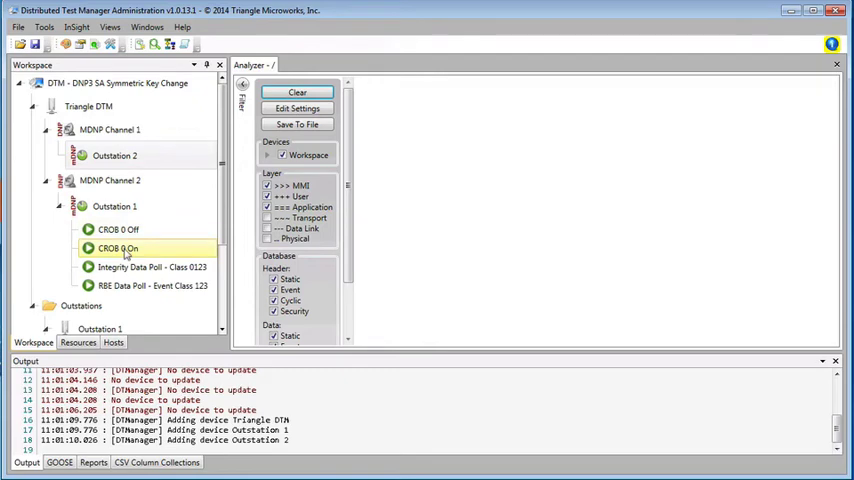
right_click(117, 248)
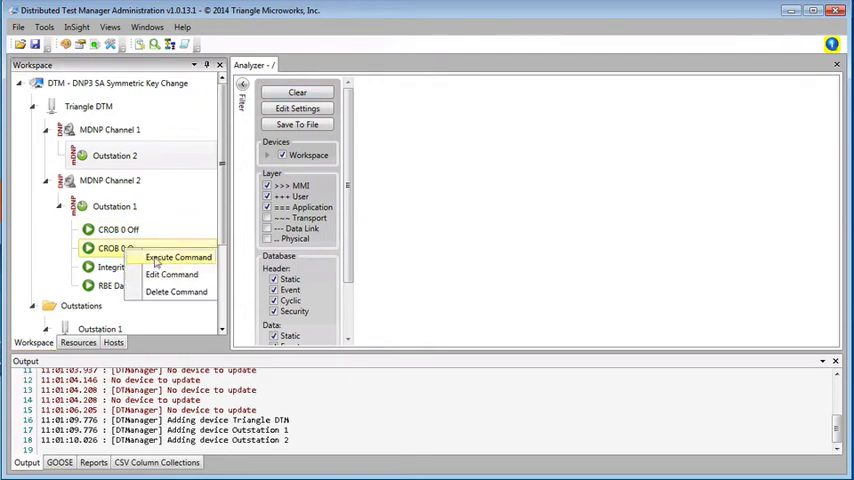
left_click(178, 257)
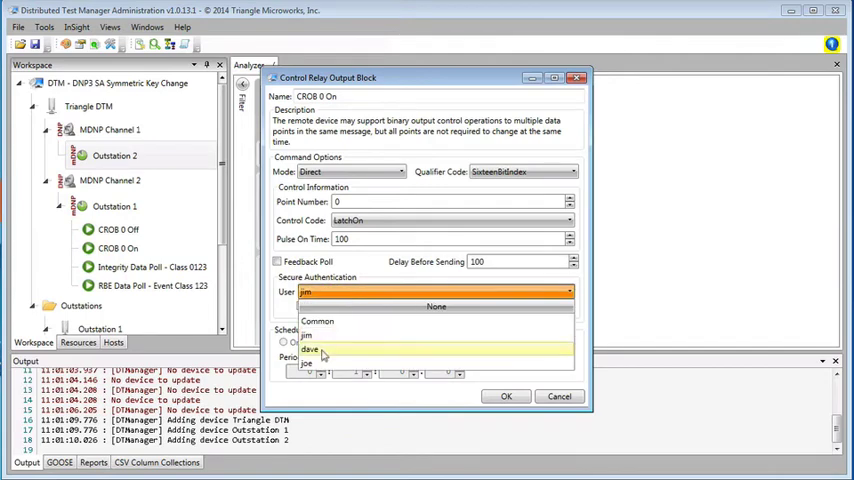
left_click(306, 362)
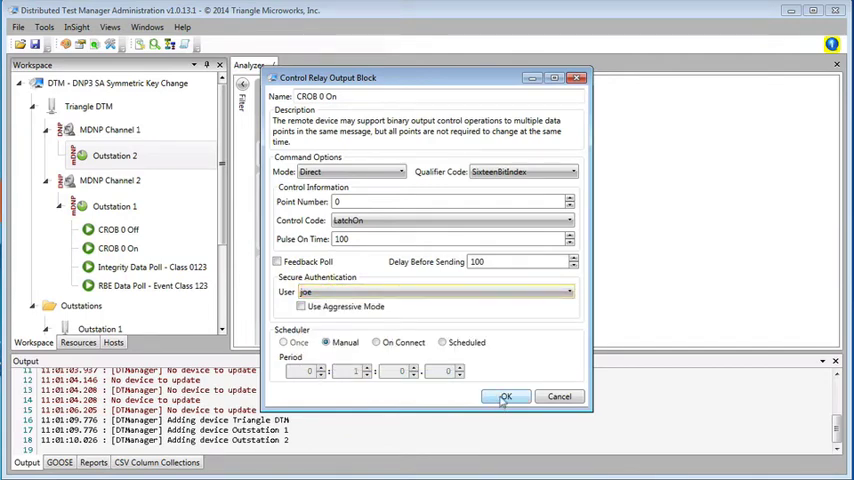
left_click(505, 396)
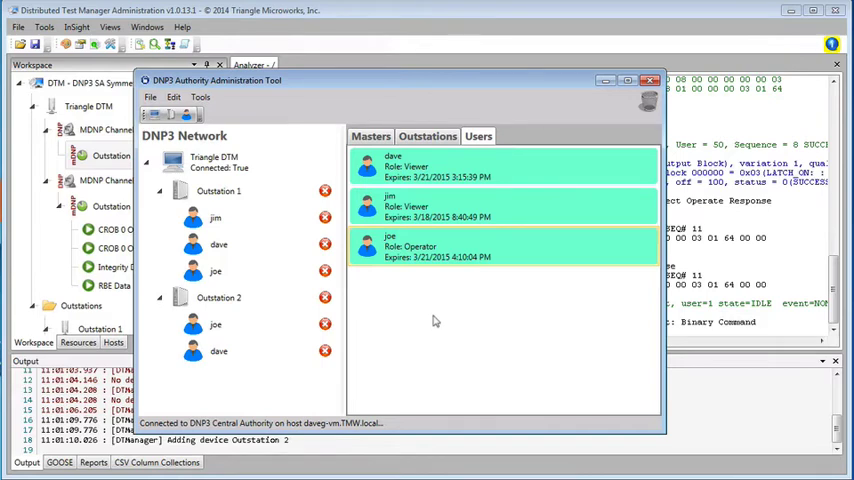
mouse_move(414, 314)
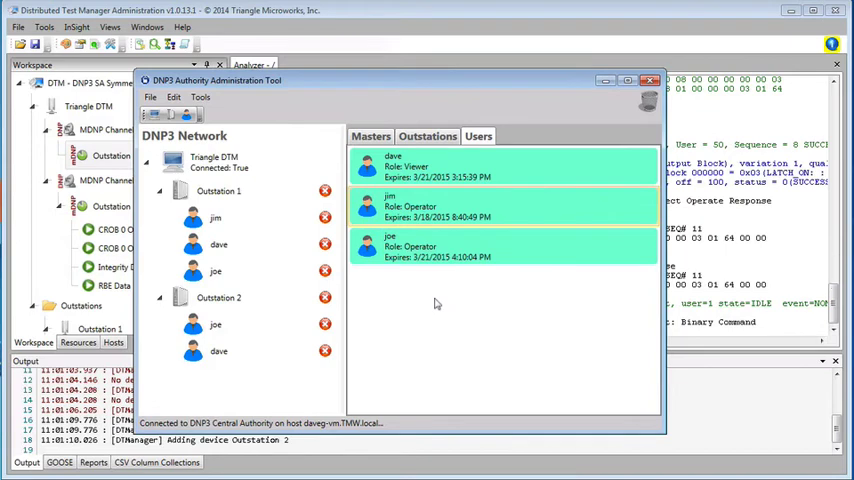
Change jim's role to Operator and return to the empty analyzer log.
left_click(215, 324)
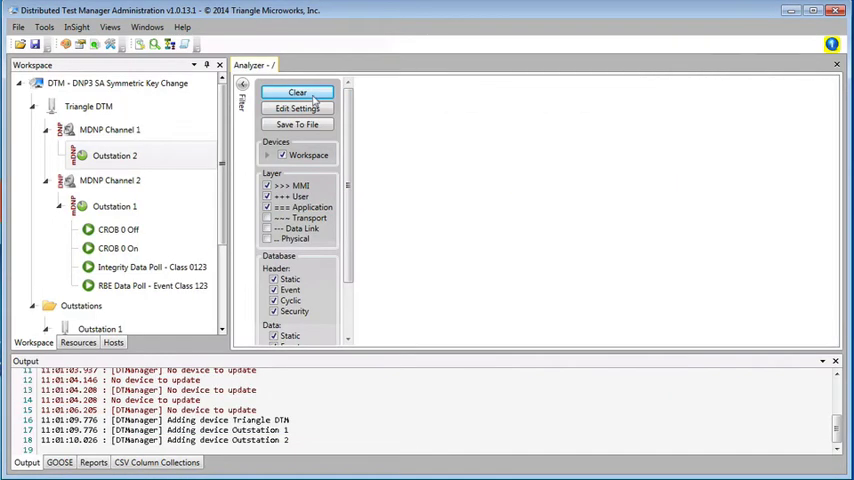
Clear the analyzer log, then send CROB 0 On as jim to Outstation 1.
left_click(118, 248)
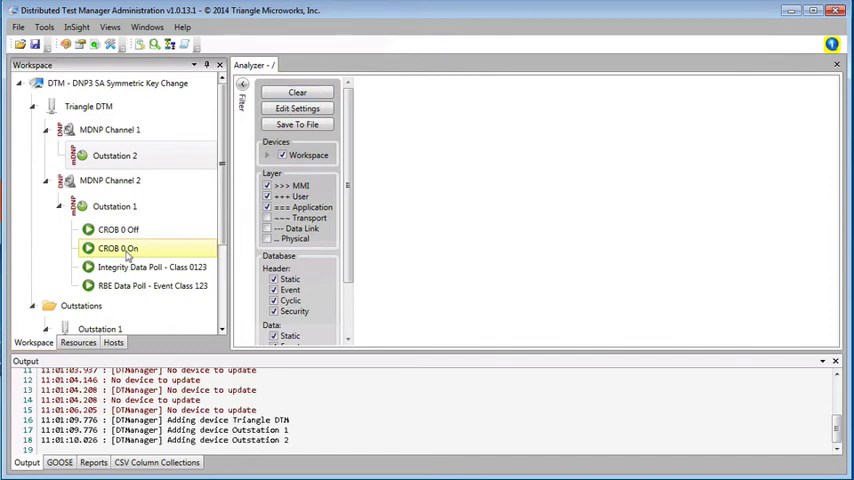
double_click(117, 248)
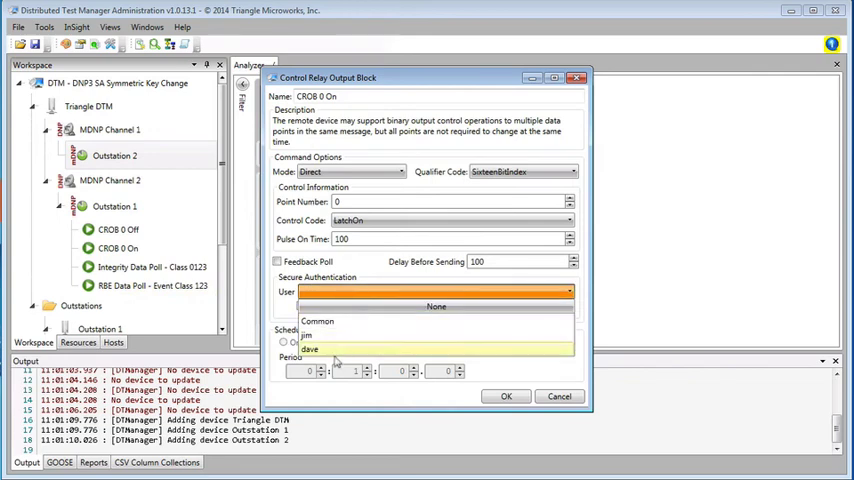
mouse_move(313, 335)
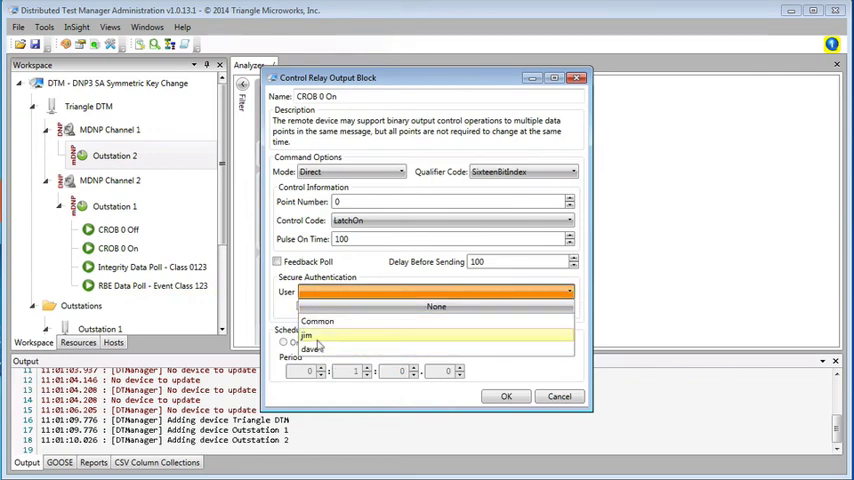
left_click(310, 336)
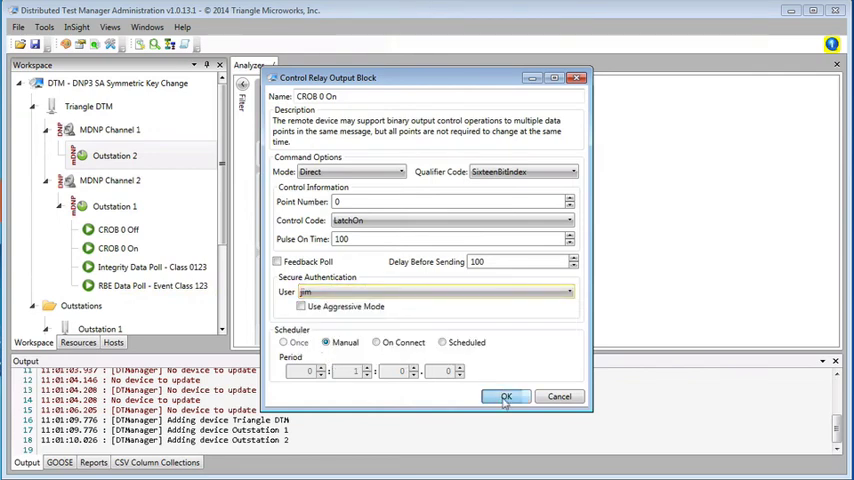
left_click(506, 396)
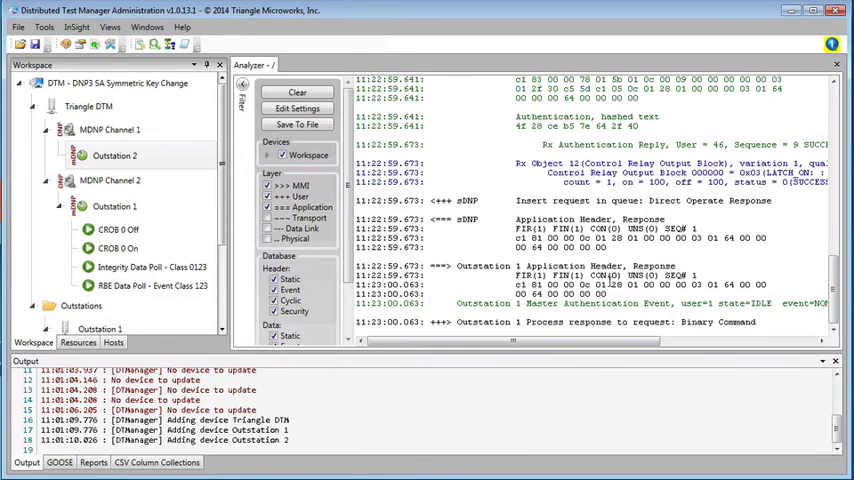